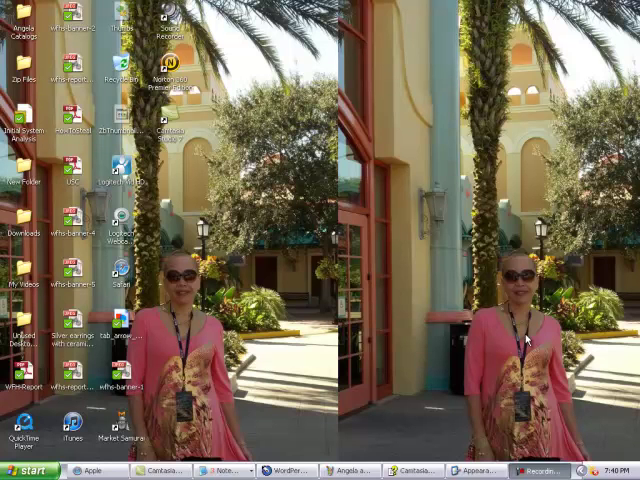
{"action": "mouse_move", "coordinate": [318, 120]}
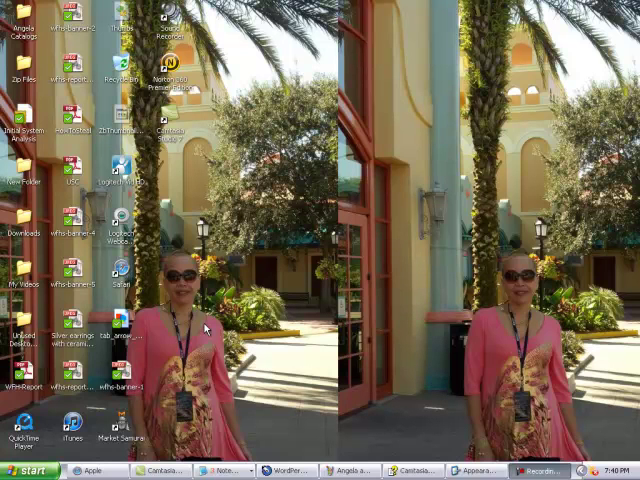
{"action": "mouse_move", "coordinate": [196, 192]}
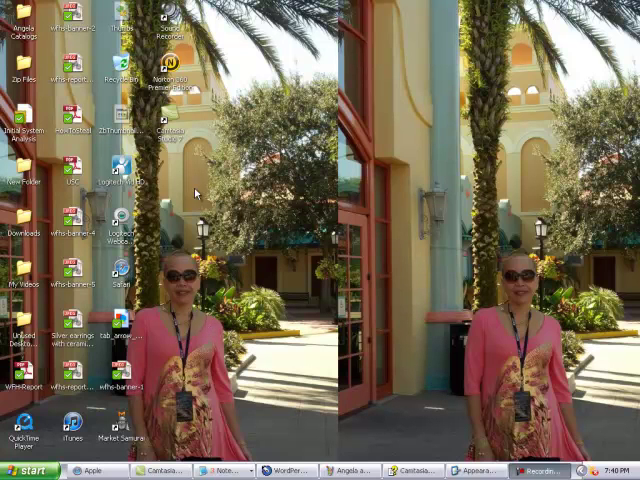
{"action": "mouse_move", "coordinate": [330, 163]}
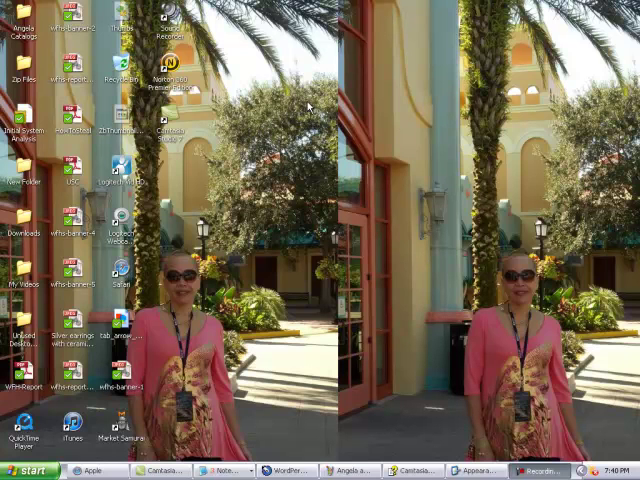
{"action": "mouse_move", "coordinate": [247, 222]}
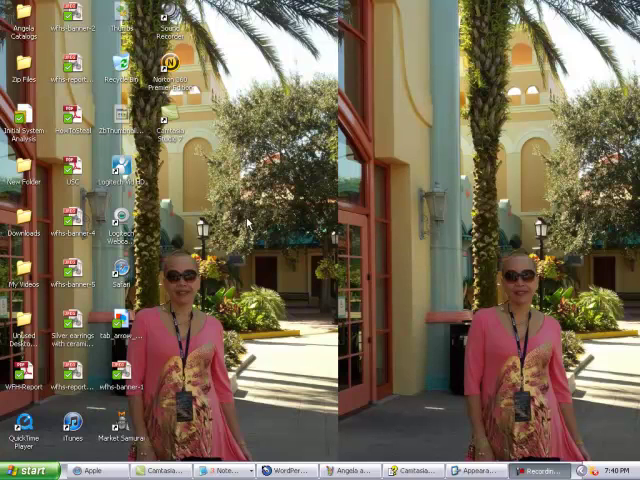
{"action": "mouse_move", "coordinate": [256, 218]}
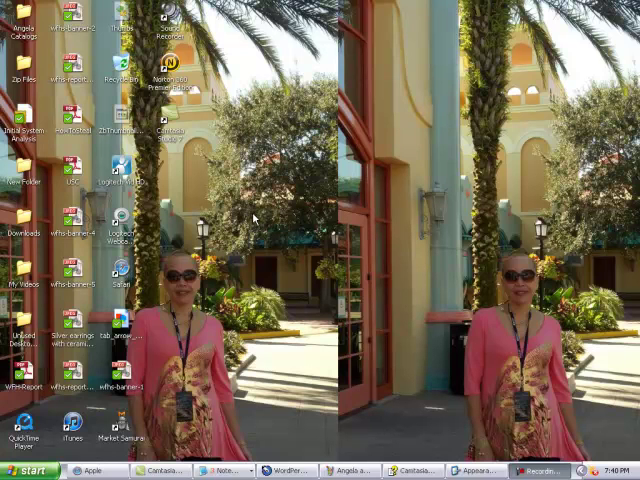
{"action": "mouse_move", "coordinate": [261, 216]}
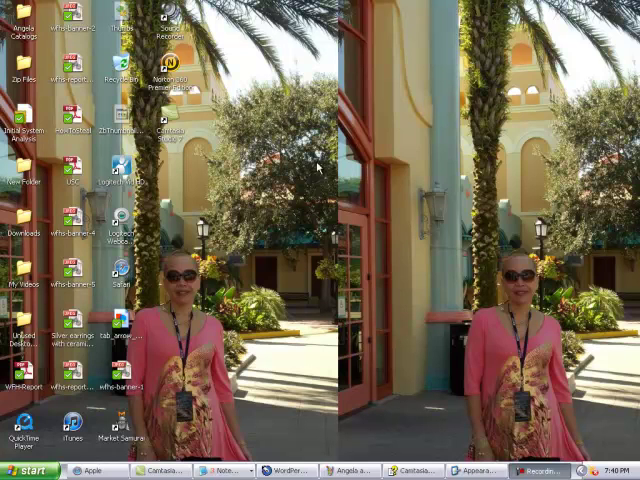
{"action": "mouse_move", "coordinate": [315, 167]}
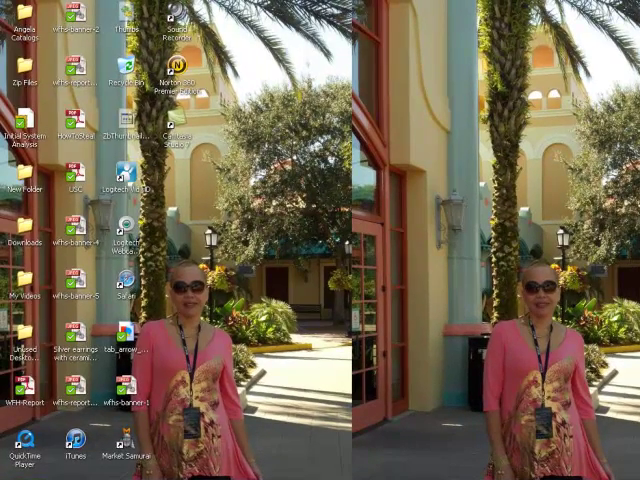
Step: Open the Control Panel from the Start menu and go to Appearance and Themes
{"action": "left_click", "coordinate": [20, 474]}
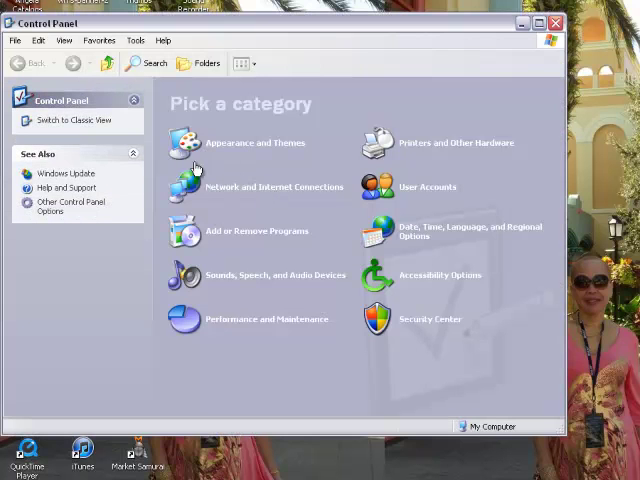
{"action": "mouse_move", "coordinate": [258, 148]}
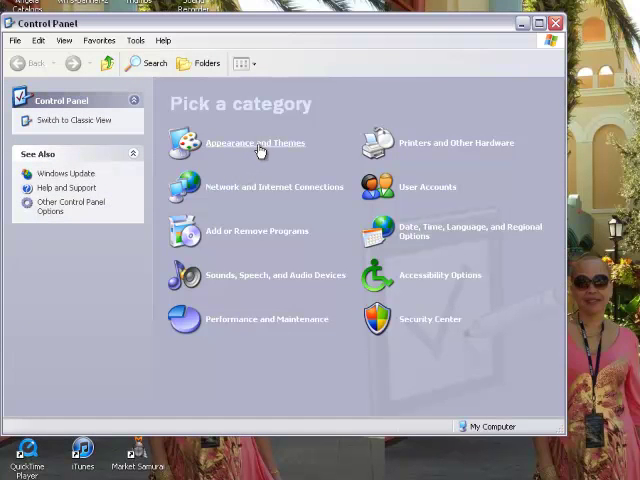
{"action": "left_click", "coordinate": [256, 142]}
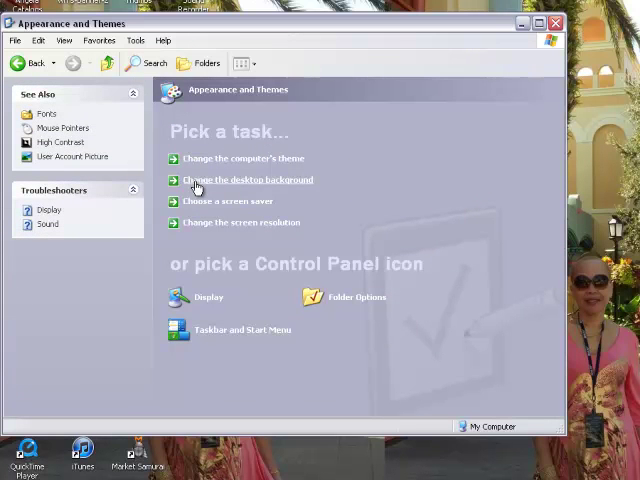
{"action": "mouse_move", "coordinate": [203, 188]}
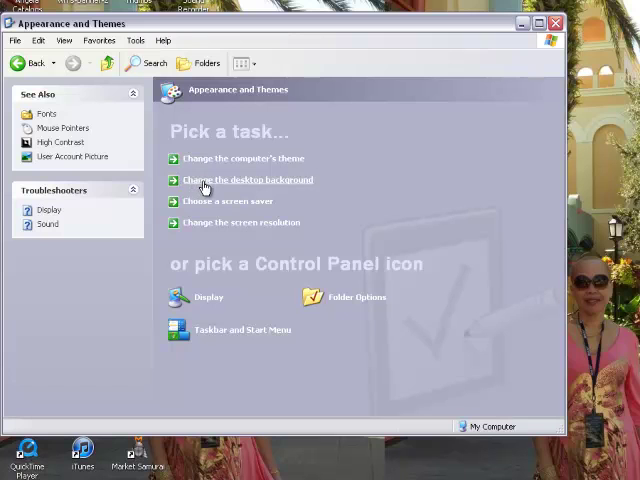
{"action": "mouse_move", "coordinate": [204, 188]}
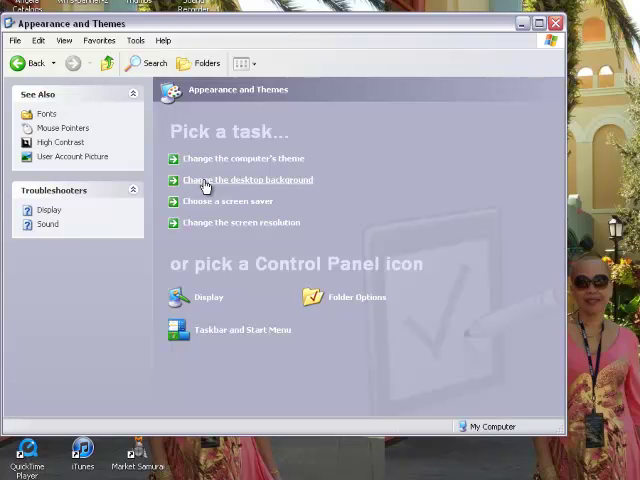
Step: Open Display Properties on the Desktop tab via 'Change the desktop background'
{"action": "left_click", "coordinate": [246, 180]}
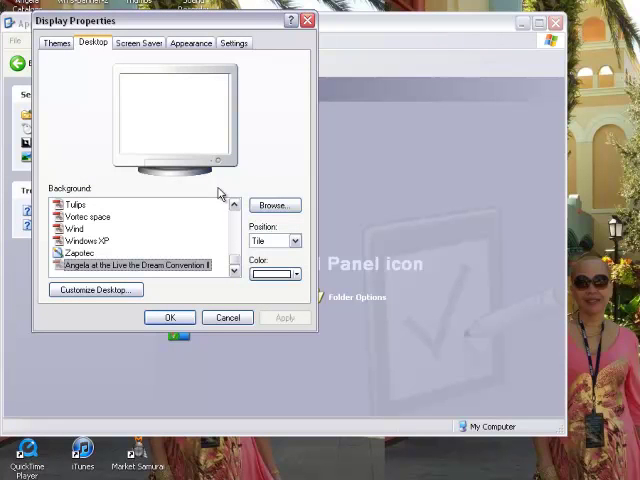
{"action": "mouse_move", "coordinate": [207, 189]}
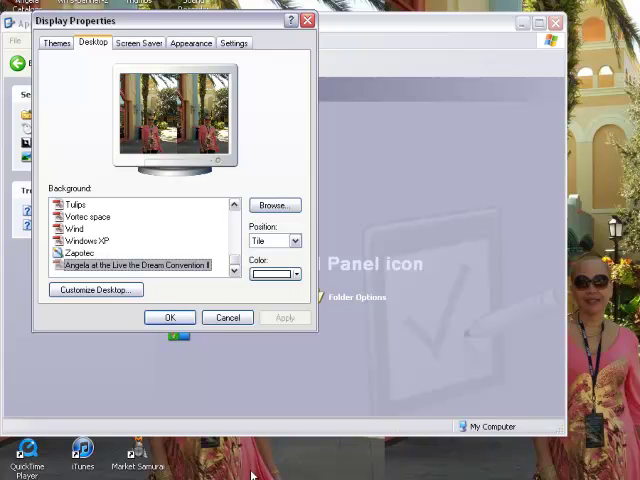
{"action": "mouse_move", "coordinate": [210, 239]}
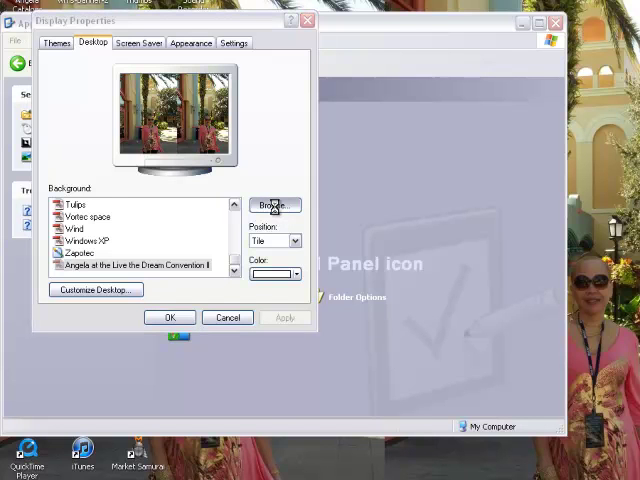
Step: Browse the Build folder and add the _MG_8499 portrait as a background choice
{"action": "left_click", "coordinate": [274, 205]}
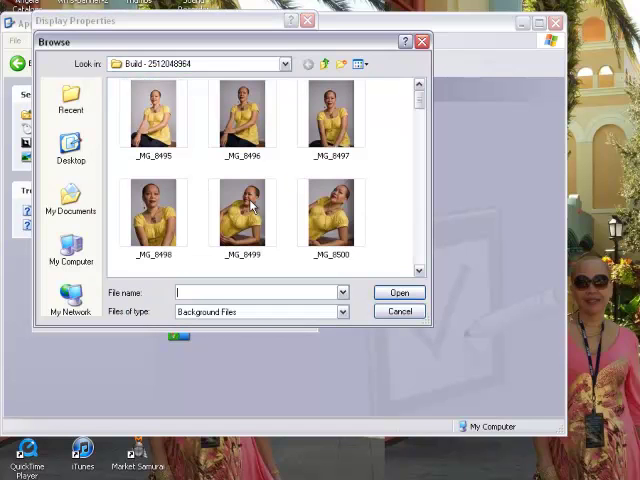
{"action": "mouse_move", "coordinate": [407, 230]}
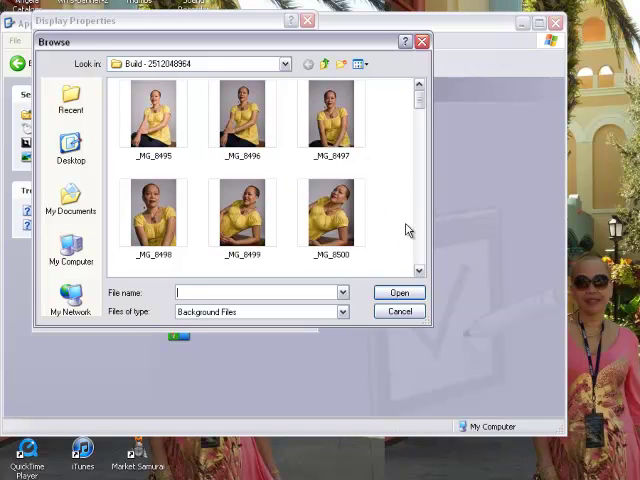
{"action": "scroll", "scroll_direction": "down", "scroll_amount": 3}
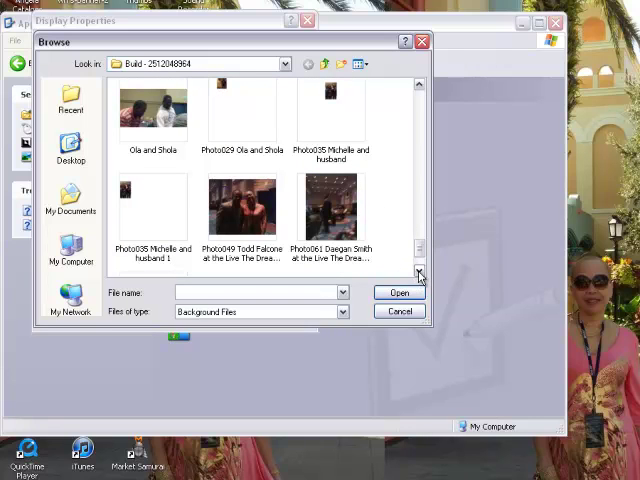
{"action": "scroll", "scroll_direction": "down", "scroll_amount": 3}
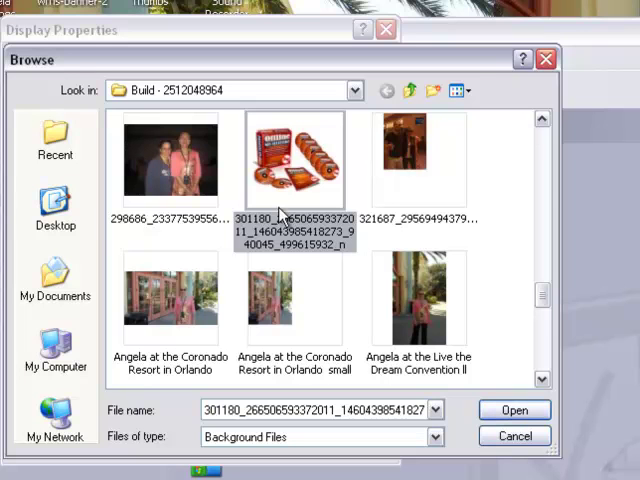
{"action": "left_click", "coordinate": [541, 120]}
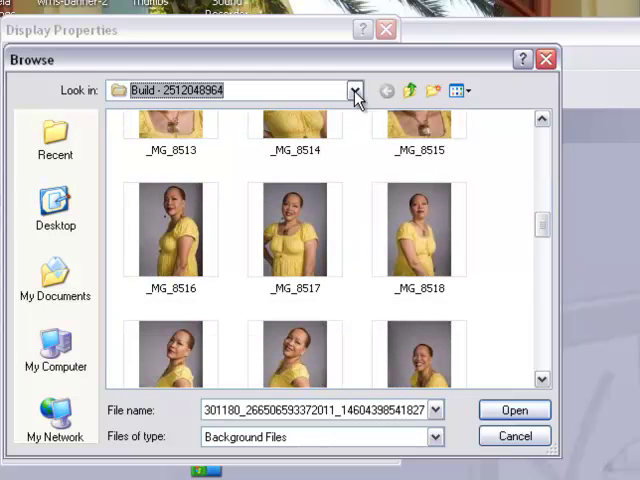
{"action": "left_click", "coordinate": [355, 90]}
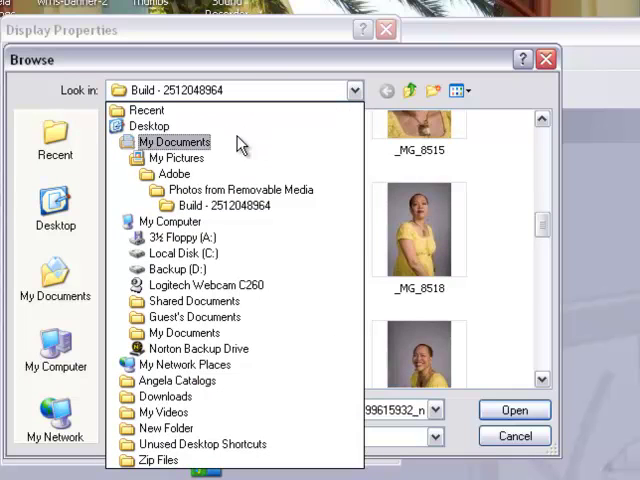
{"action": "mouse_move", "coordinate": [176, 158]}
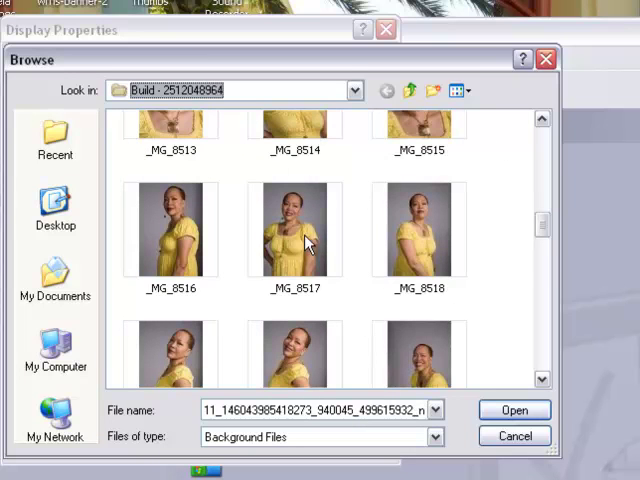
{"action": "scroll", "scroll_direction": "up", "scroll_amount": 3}
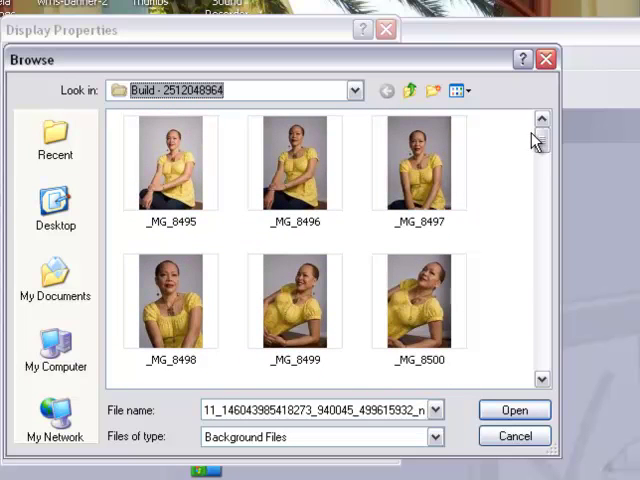
{"action": "left_click", "coordinate": [293, 300]}
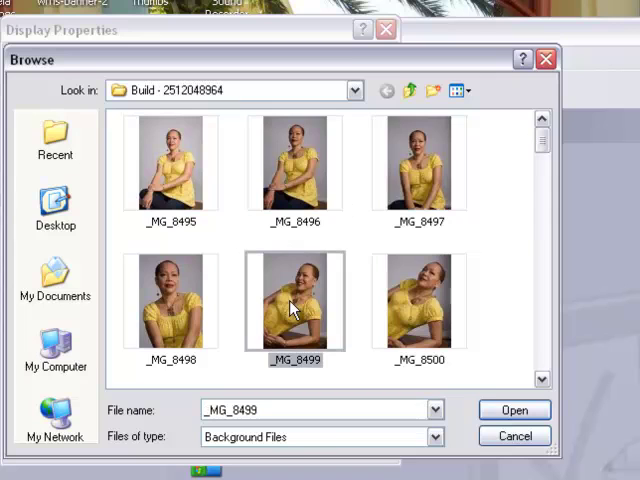
{"action": "left_click", "coordinate": [514, 410]}
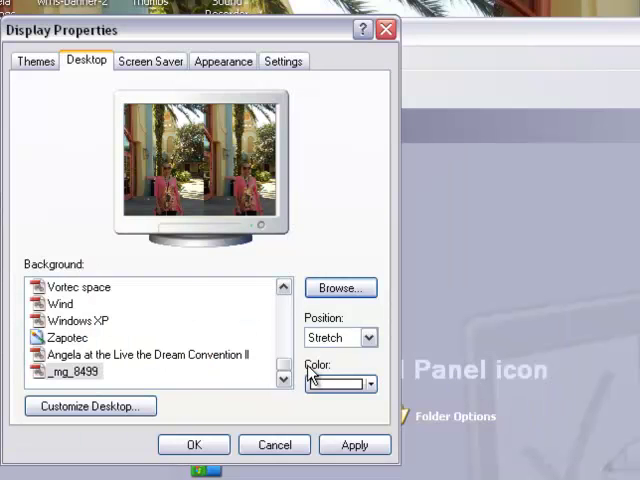
Step: Apply the _MG_8499 portrait as the desktop background, then reopen background browsing
{"action": "left_click", "coordinate": [355, 444]}
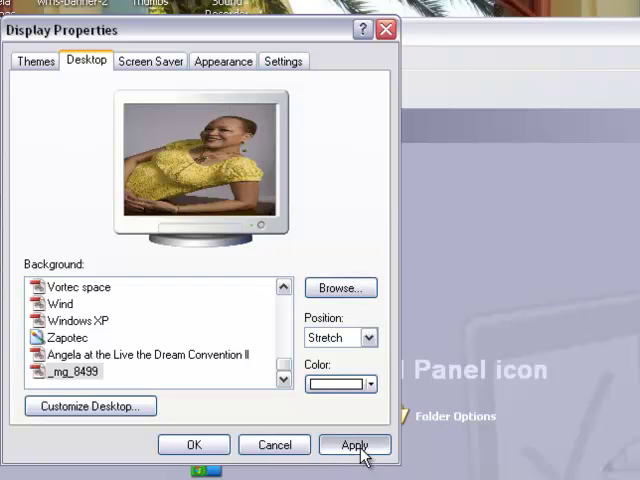
{"action": "left_click", "coordinate": [355, 444]}
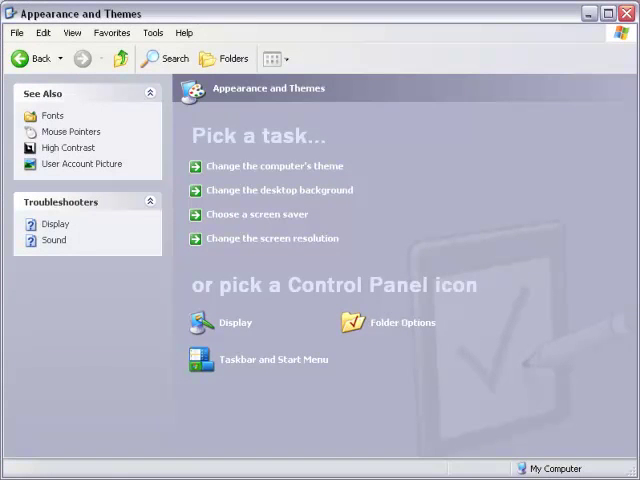
{"action": "mouse_move", "coordinate": [206, 291]}
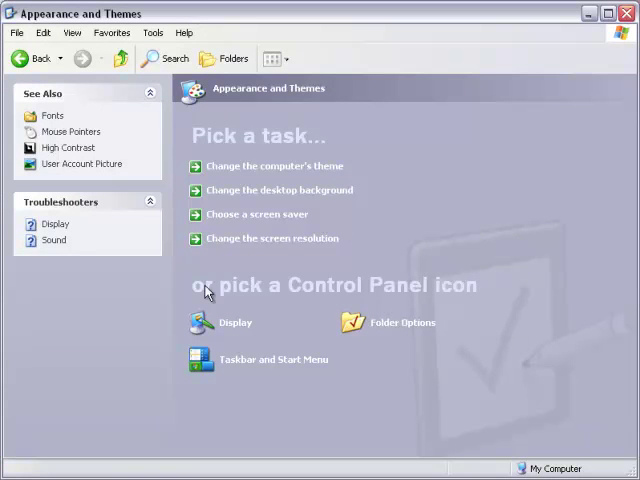
{"action": "mouse_move", "coordinate": [267, 143]}
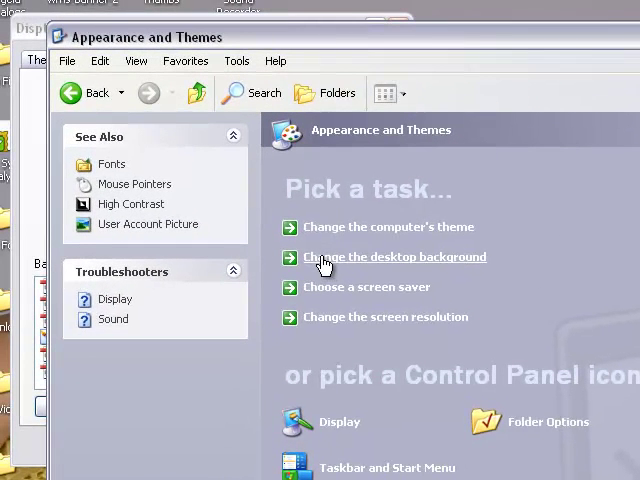
{"action": "left_click", "coordinate": [394, 257]}
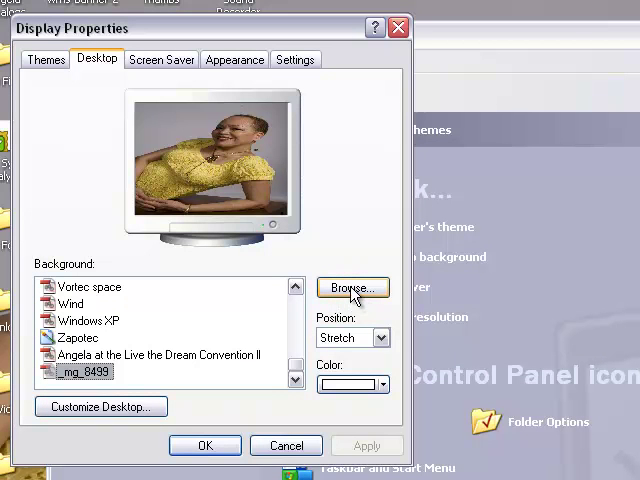
{"action": "left_click", "coordinate": [351, 288]}
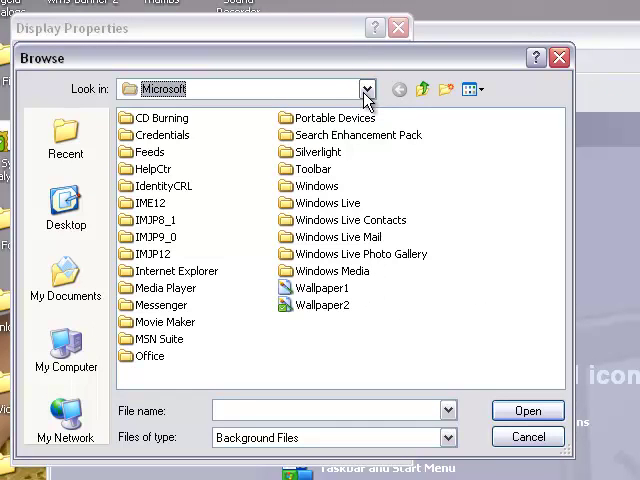
Step: From My Documents in Thumbnails view, open the Live the Dream Convention II photo
{"action": "left_click", "coordinate": [368, 89]}
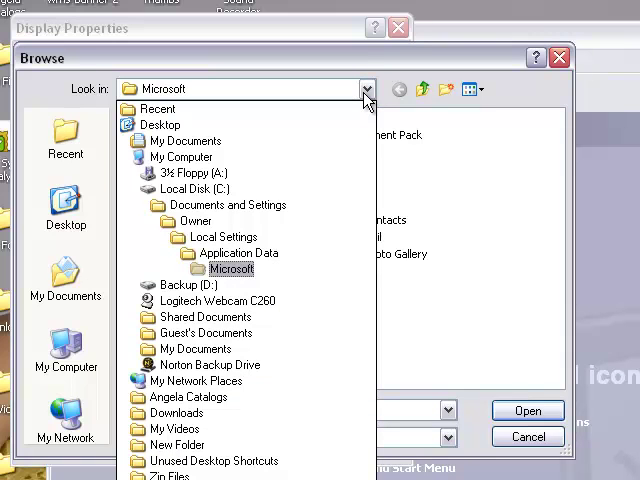
{"action": "left_click", "coordinate": [184, 140]}
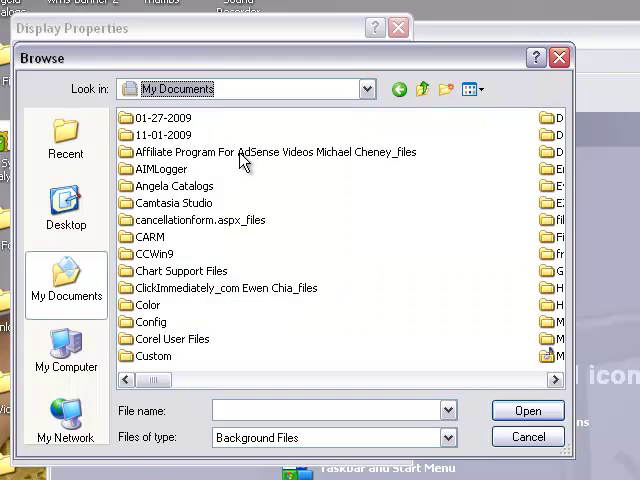
{"action": "left_click", "coordinate": [468, 89]}
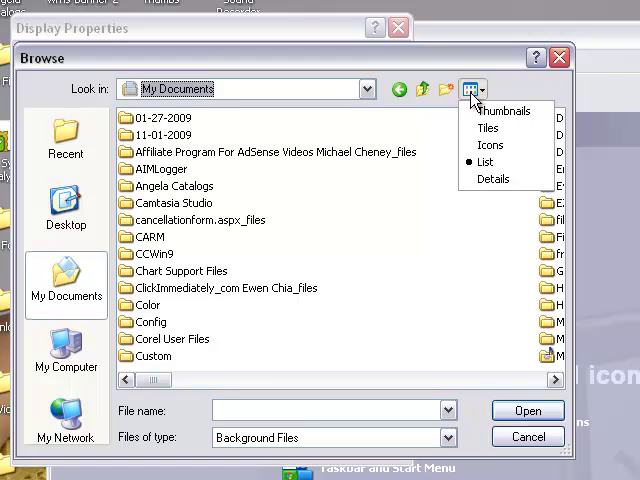
{"action": "left_click", "coordinate": [503, 110]}
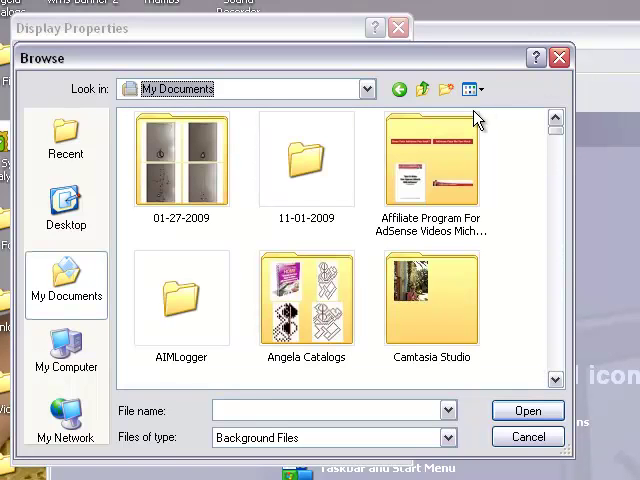
{"action": "mouse_move", "coordinate": [293, 262]}
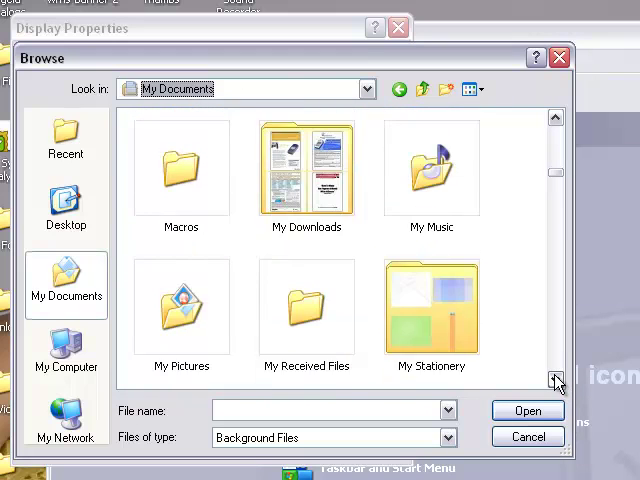
{"action": "double_click", "coordinate": [181, 305]}
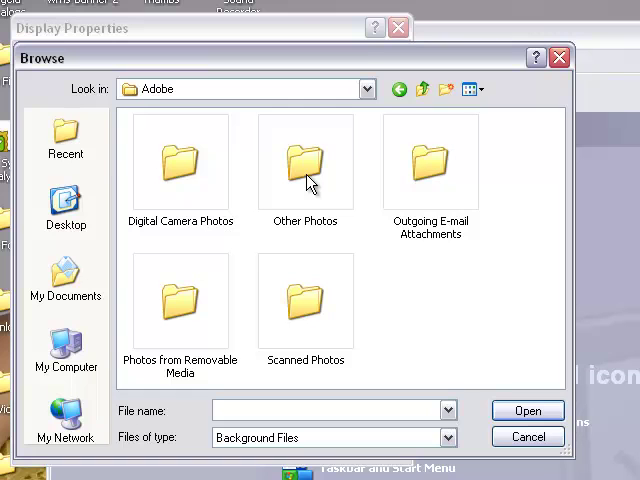
{"action": "mouse_move", "coordinate": [240, 308]}
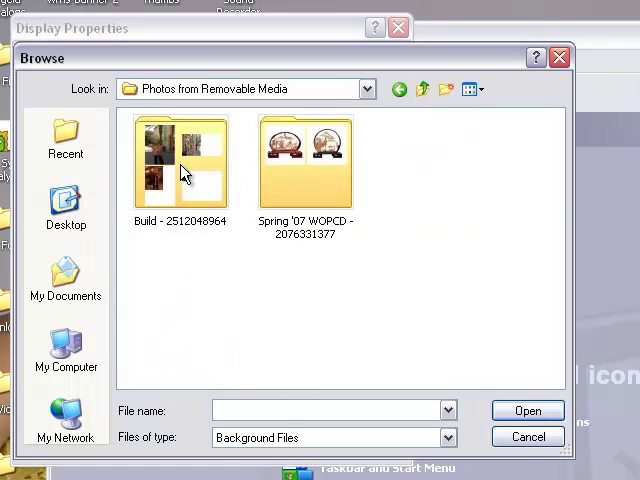
{"action": "double_click", "coordinate": [181, 155]}
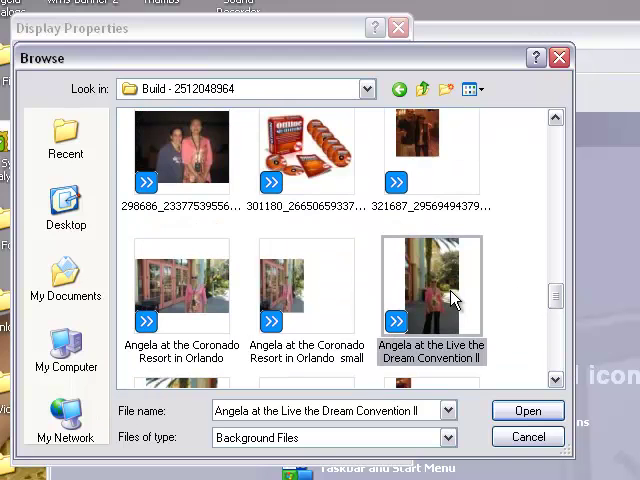
{"action": "left_click", "coordinate": [527, 410]}
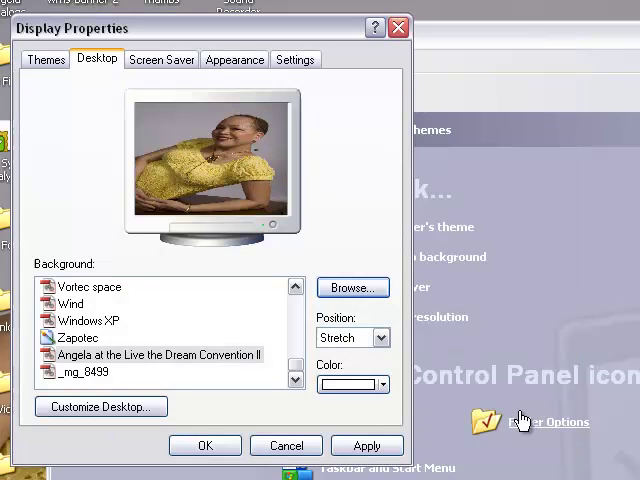
Step: Apply the convention photo as the background with position set to Tile
{"action": "left_click", "coordinate": [367, 445]}
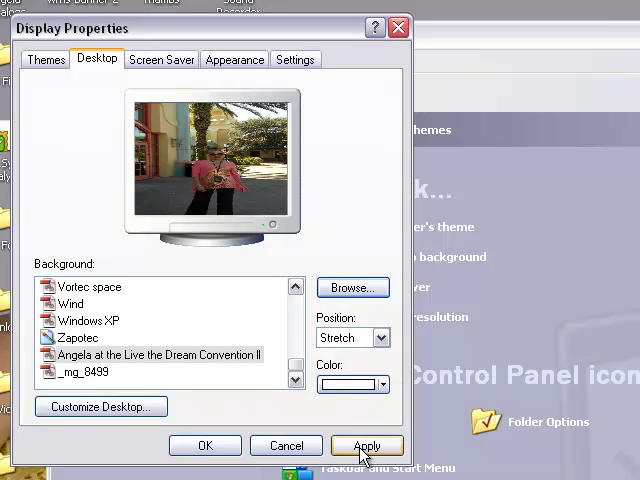
{"action": "left_click", "coordinate": [367, 445]}
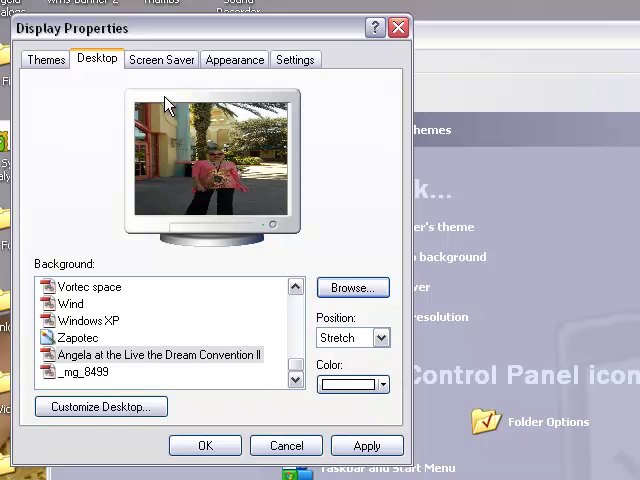
{"action": "mouse_move", "coordinate": [219, 157]}
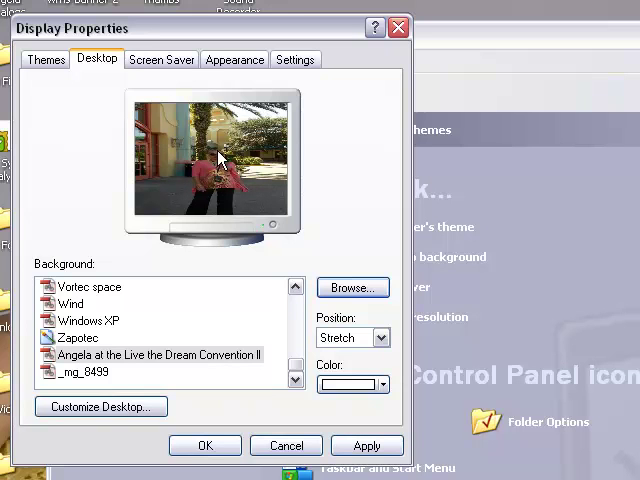
{"action": "mouse_move", "coordinate": [390, 365]}
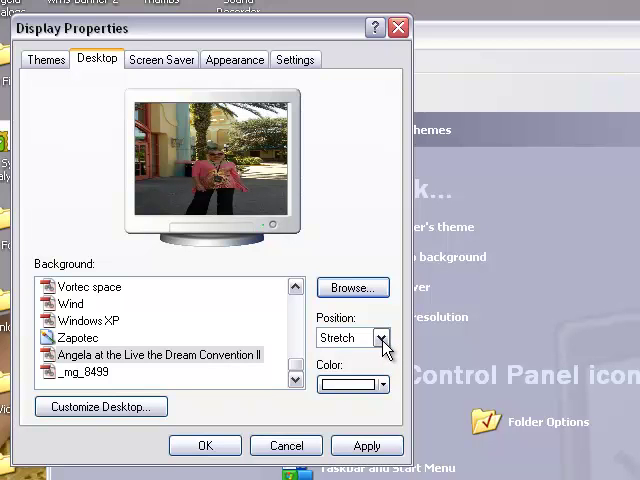
{"action": "left_click", "coordinate": [381, 337]}
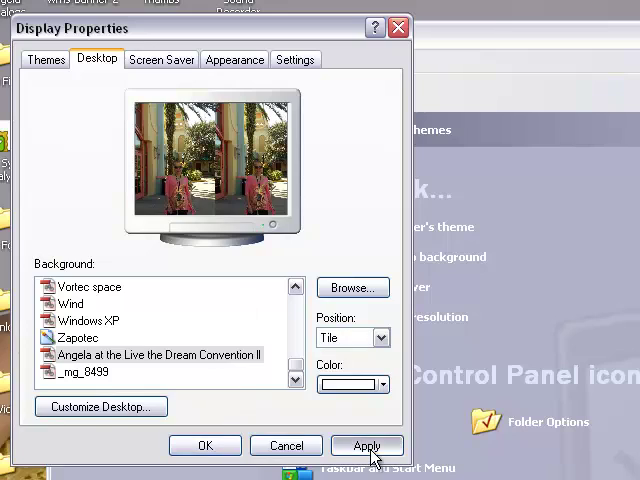
{"action": "left_click", "coordinate": [367, 445]}
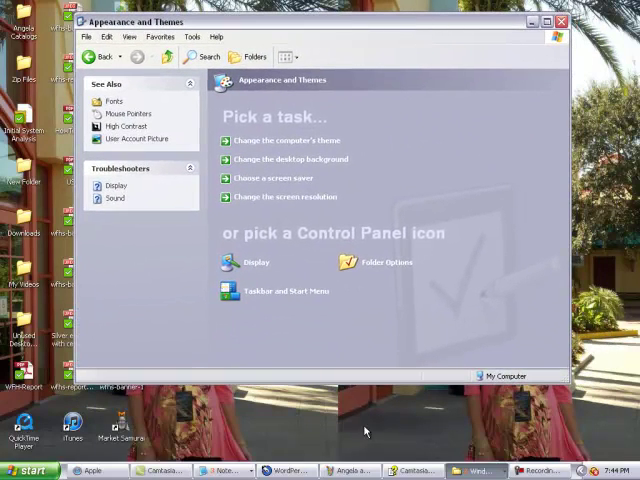
{"action": "mouse_move", "coordinate": [322, 420]}
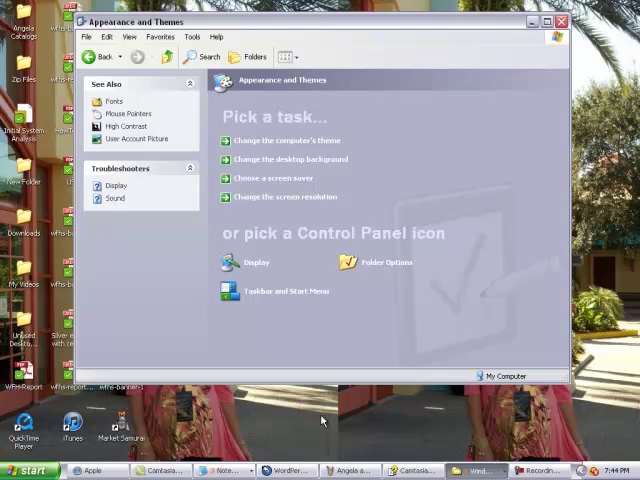
{"action": "mouse_move", "coordinate": [364, 437]}
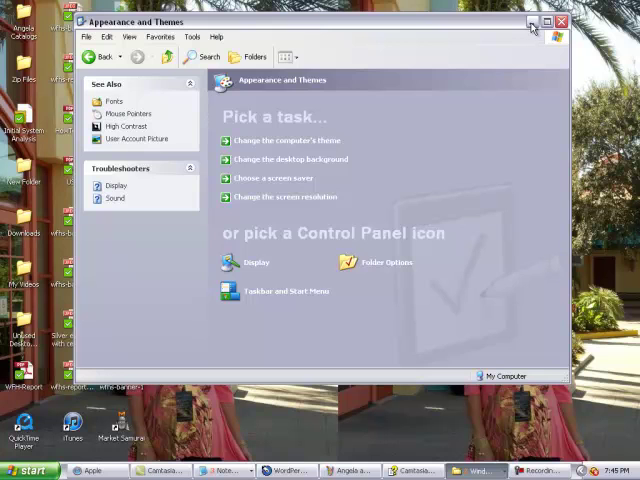
Step: Minimize the Appearance and Themes window to reveal the tiled desktop
{"action": "left_click", "coordinate": [563, 22]}
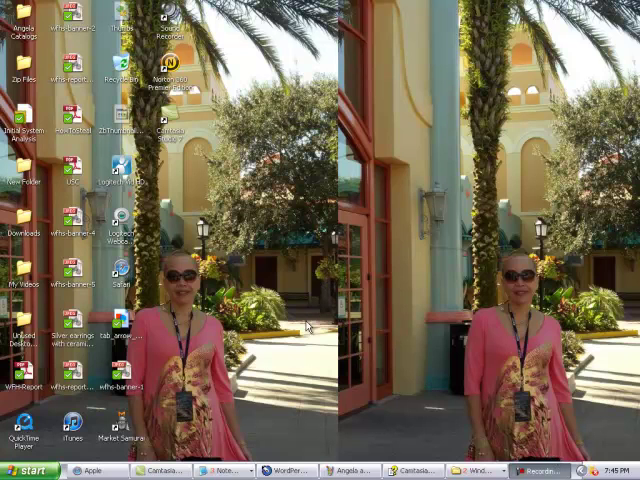
{"action": "mouse_move", "coordinate": [228, 357]}
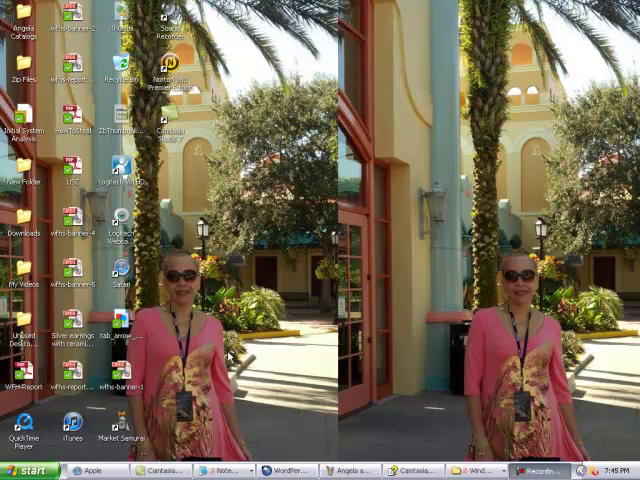